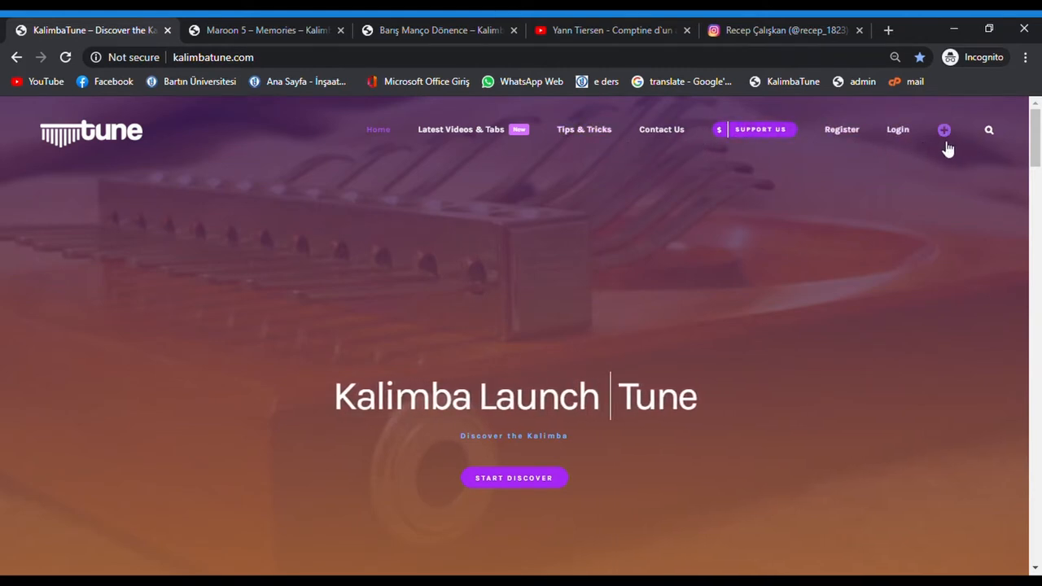
Scroll to the category filters and select ALL to list posts from every category
scroll("down", 3)
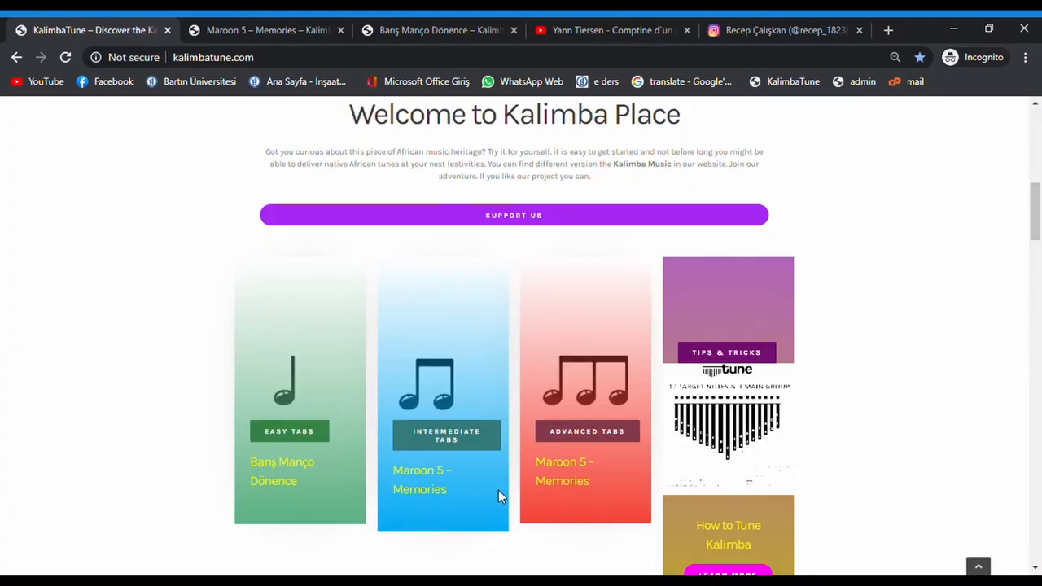
mouse_move(290, 448)
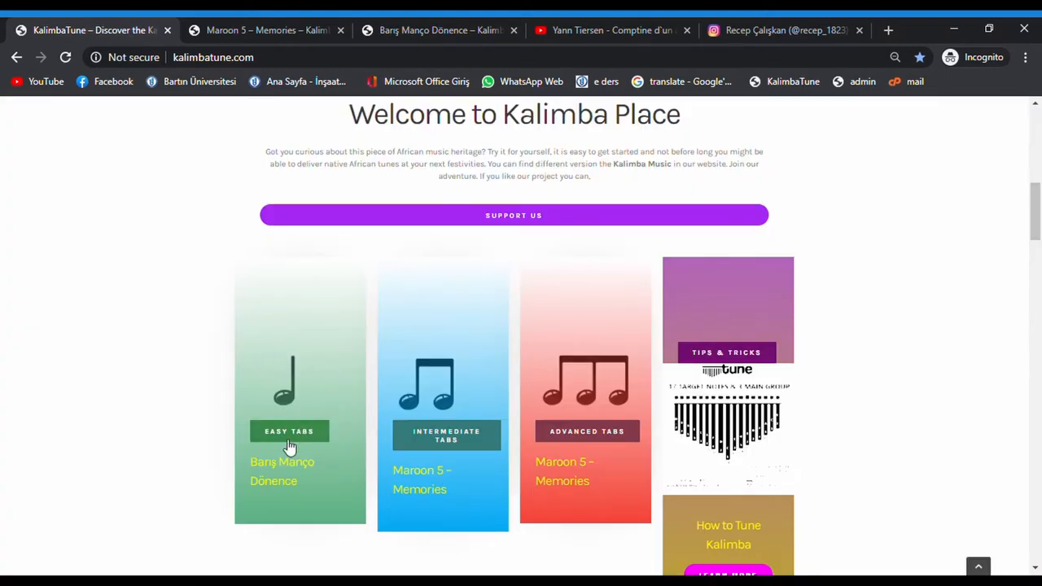
mouse_move(290, 436)
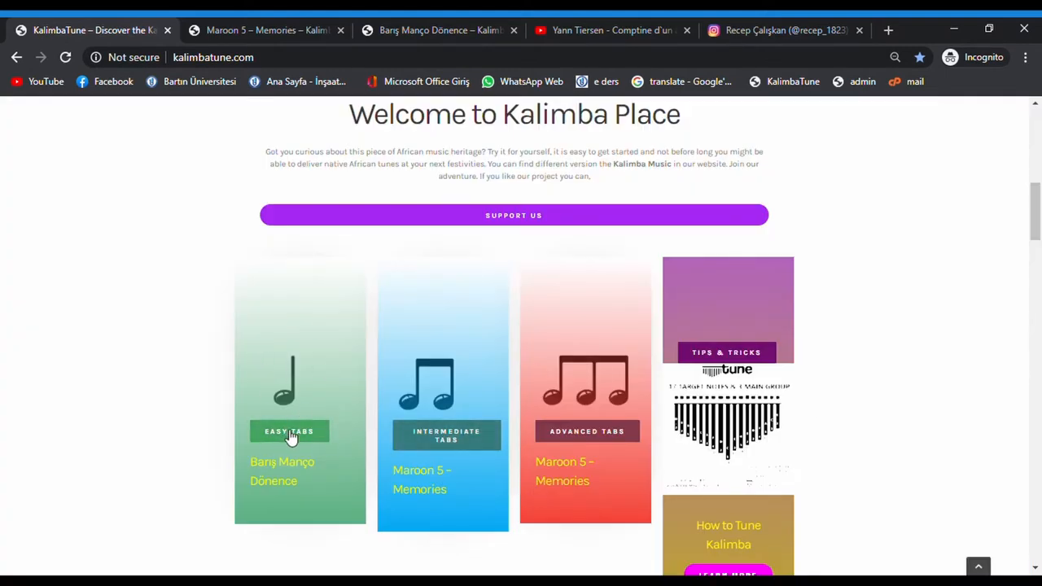
mouse_move(552, 446)
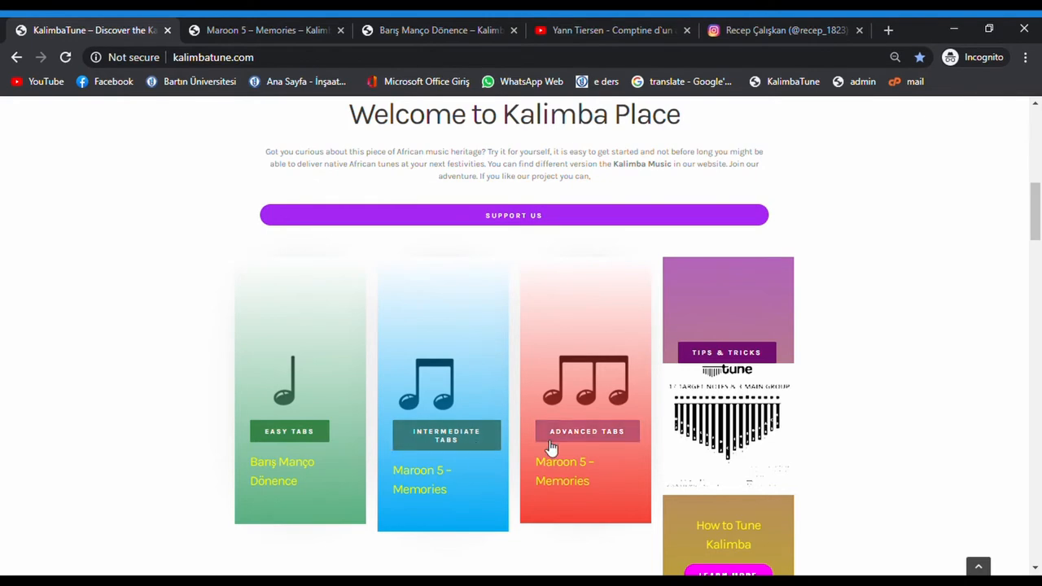
scroll("down", 3)
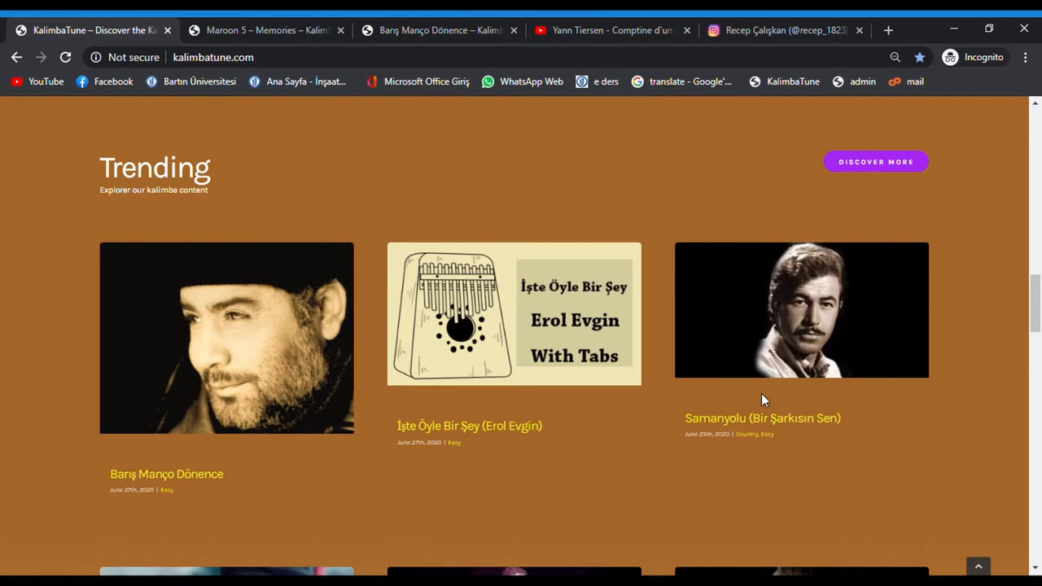
mouse_move(663, 435)
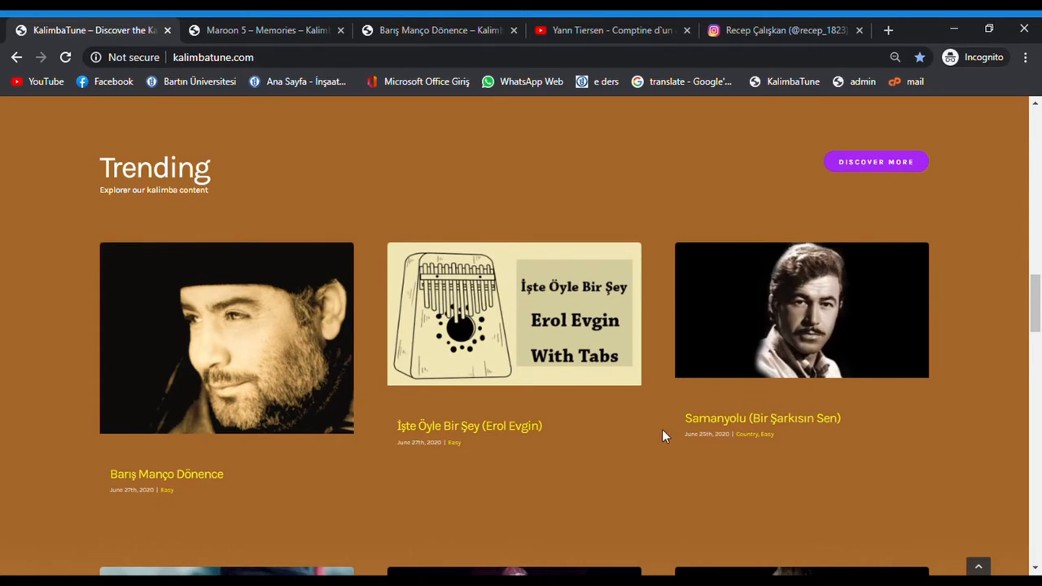
scroll("down", 3)
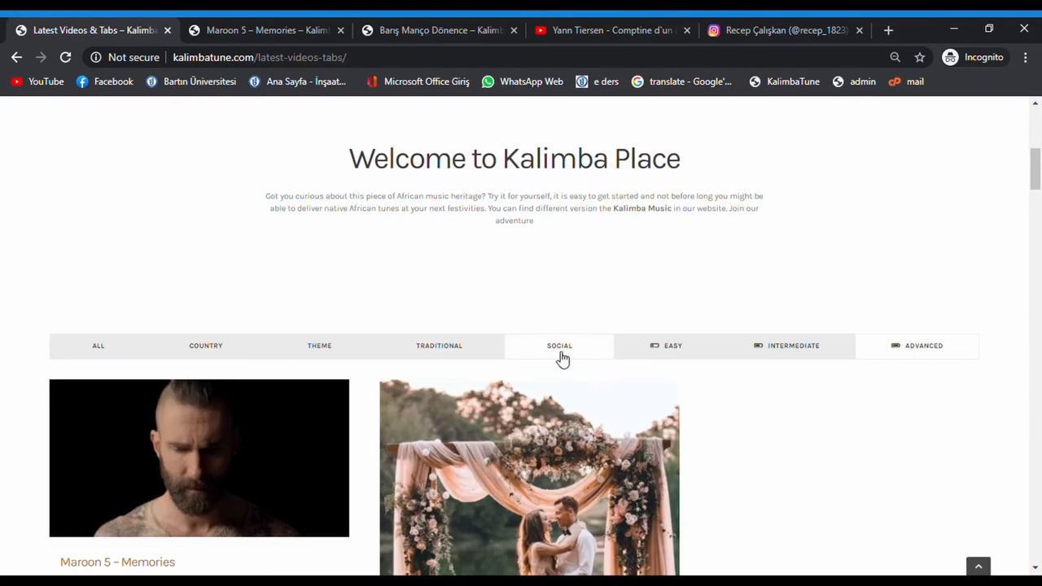
left_click(97, 345)
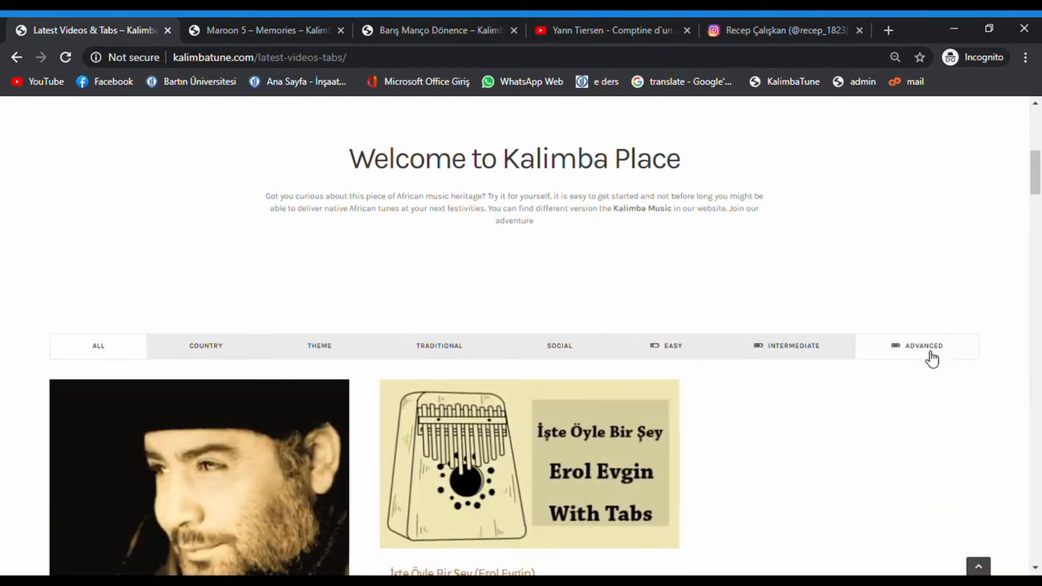
mouse_move(849, 349)
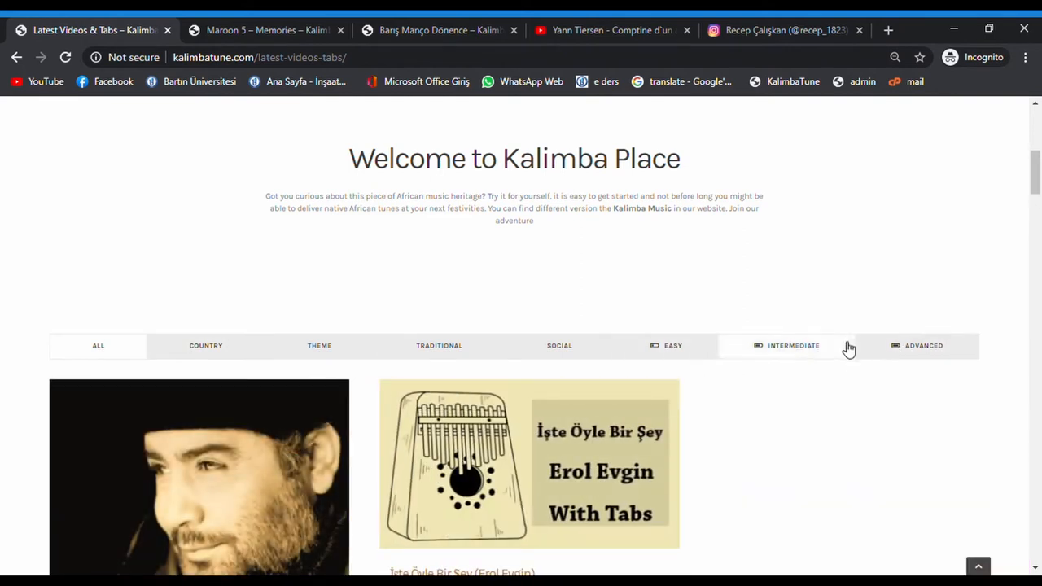
mouse_move(938, 110)
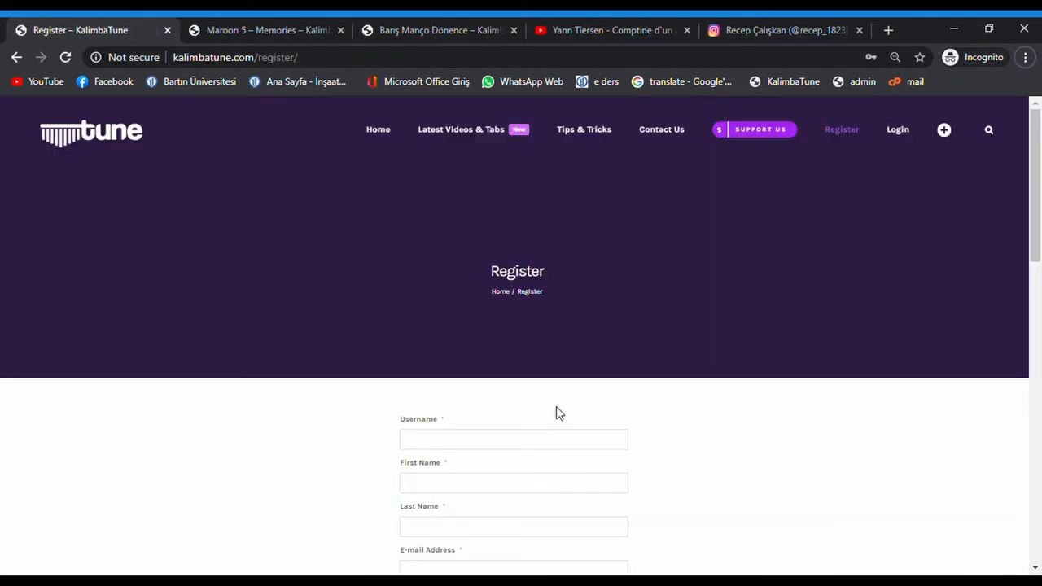
mouse_move(559, 430)
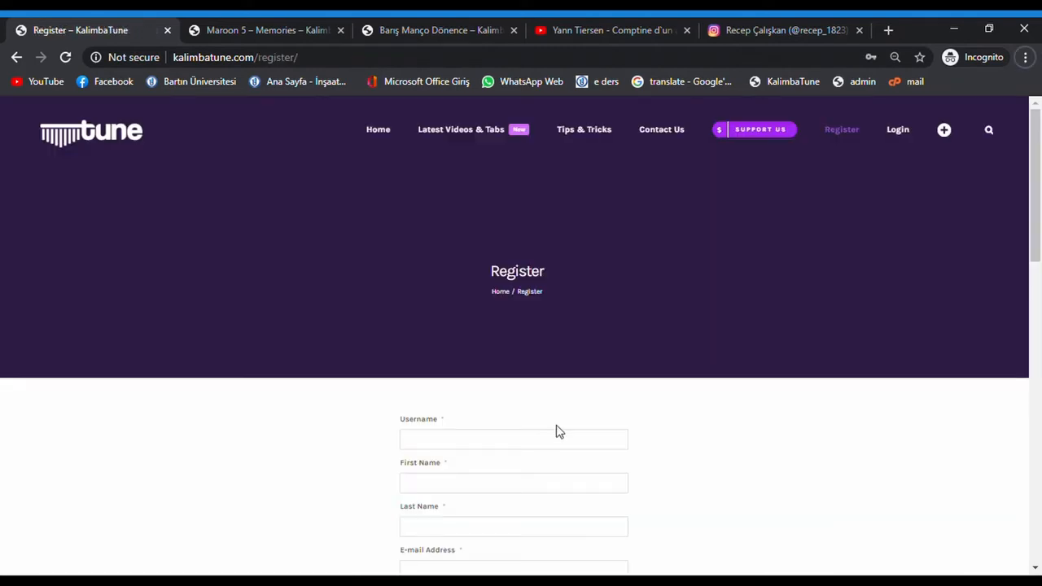
Scroll down the Register page to view the username, name, email and password fields
scroll("down", 3)
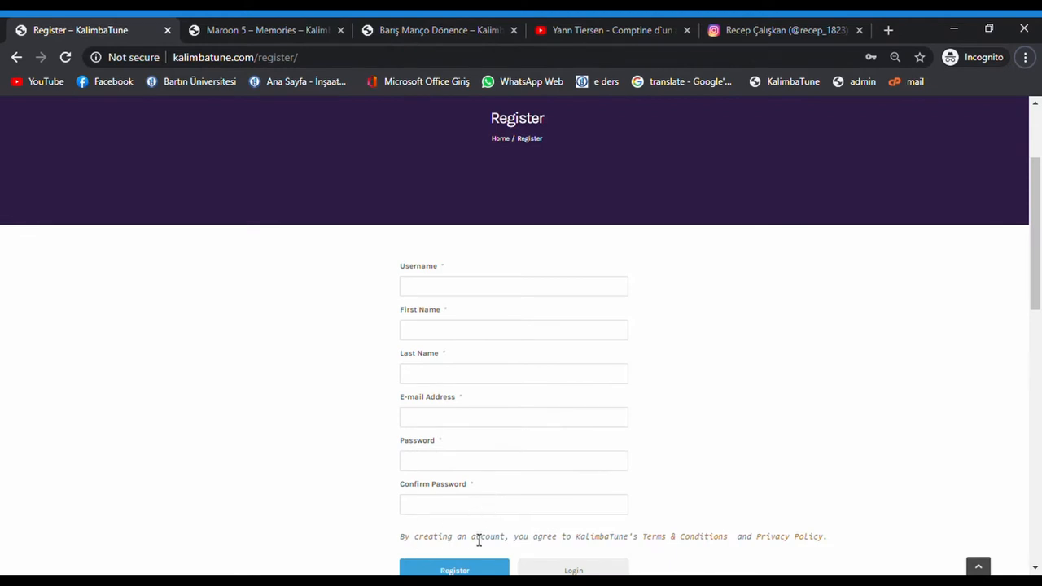
mouse_move(612, 533)
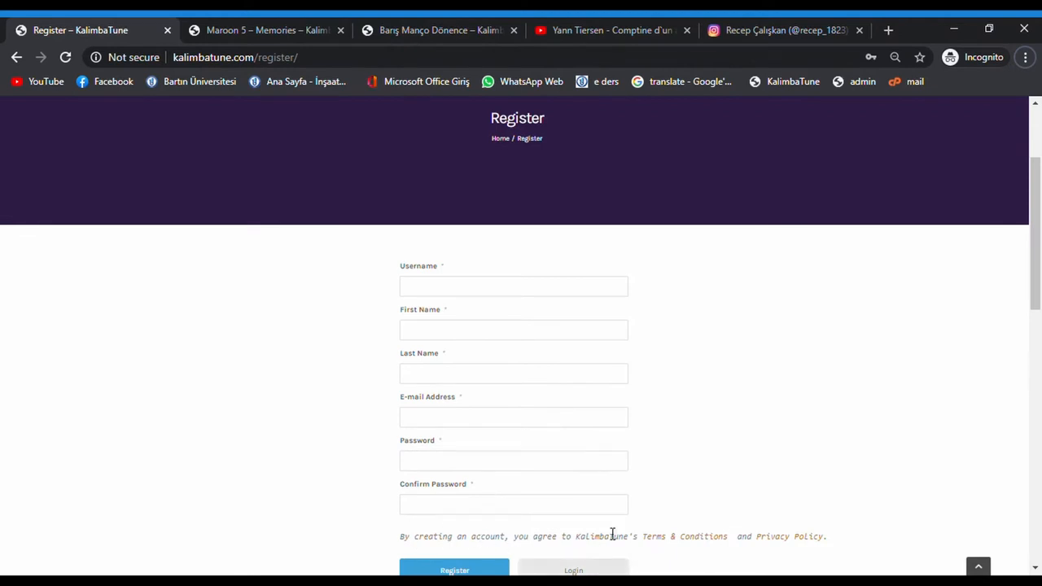
Log in with the uploader account's username and password, reaching its empty profile page
left_click(572, 569)
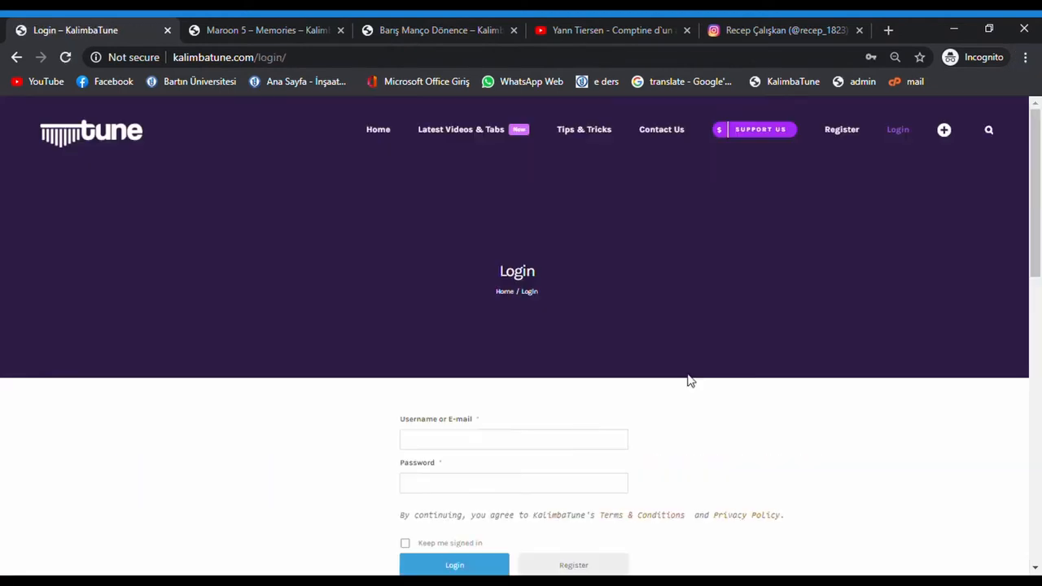
mouse_move(484, 551)
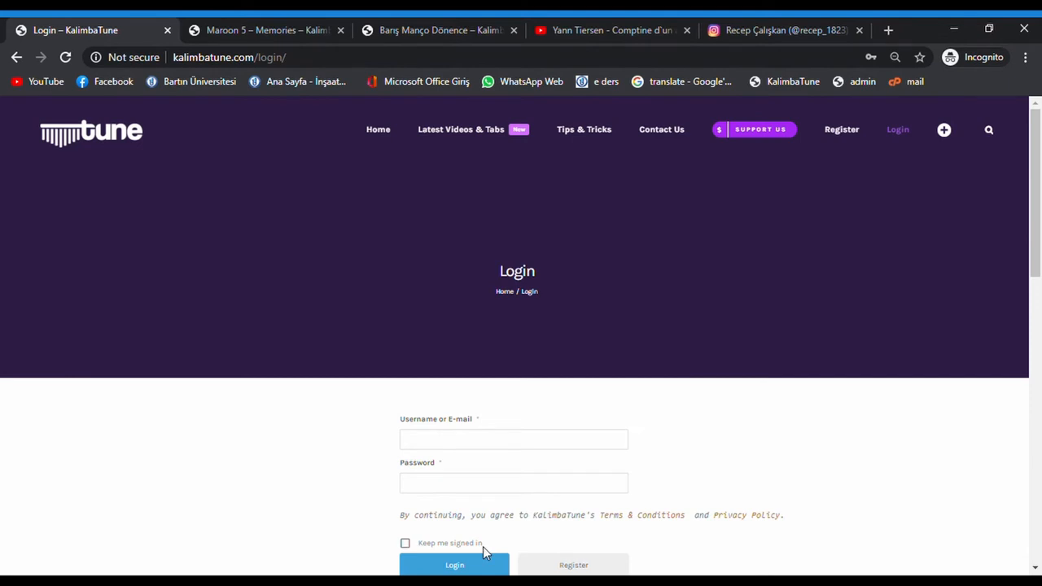
left_click(513, 439)
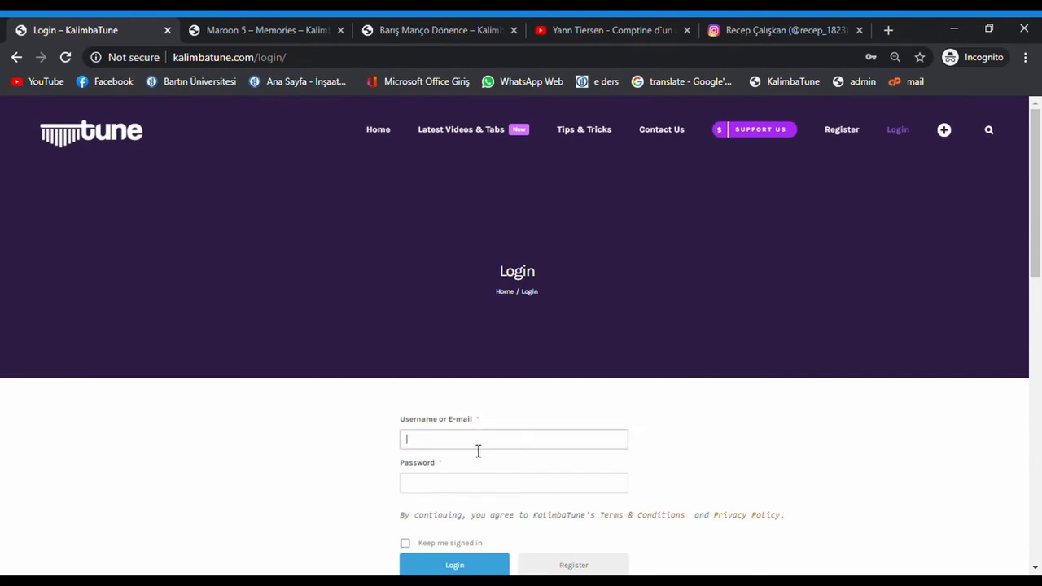
mouse_move(413, 461)
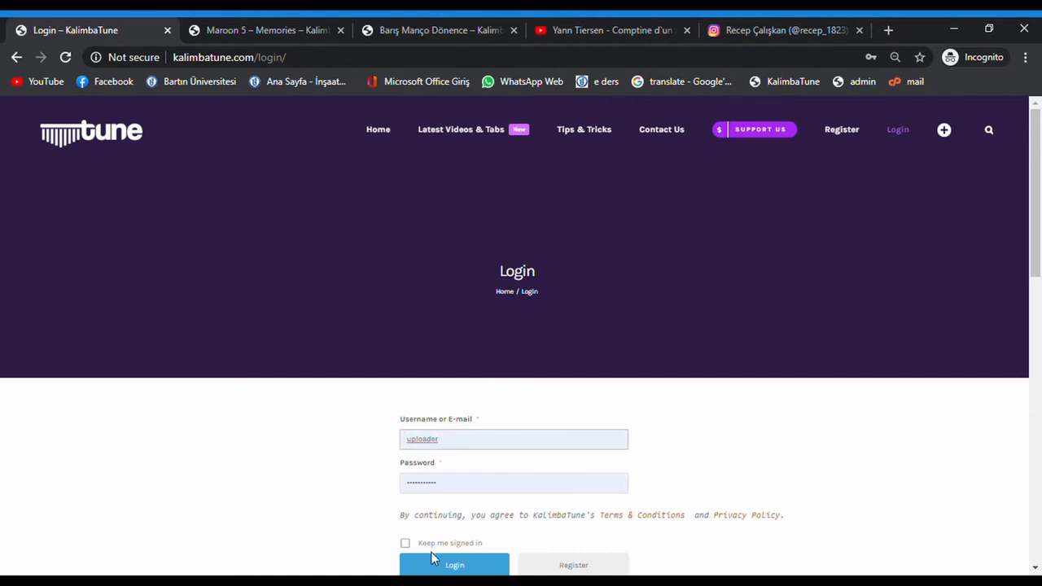
left_click(453, 564)
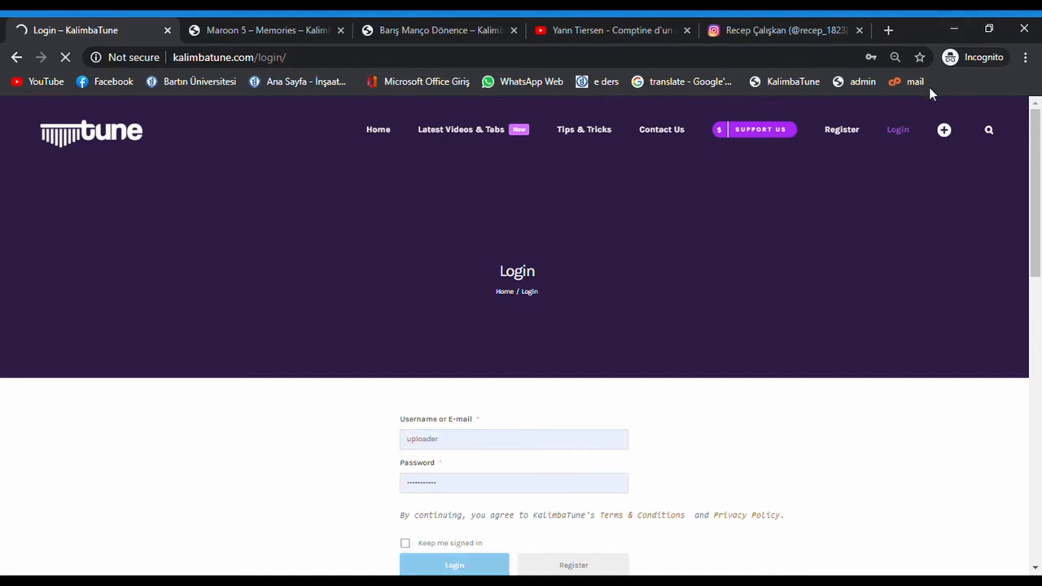
left_click(454, 565)
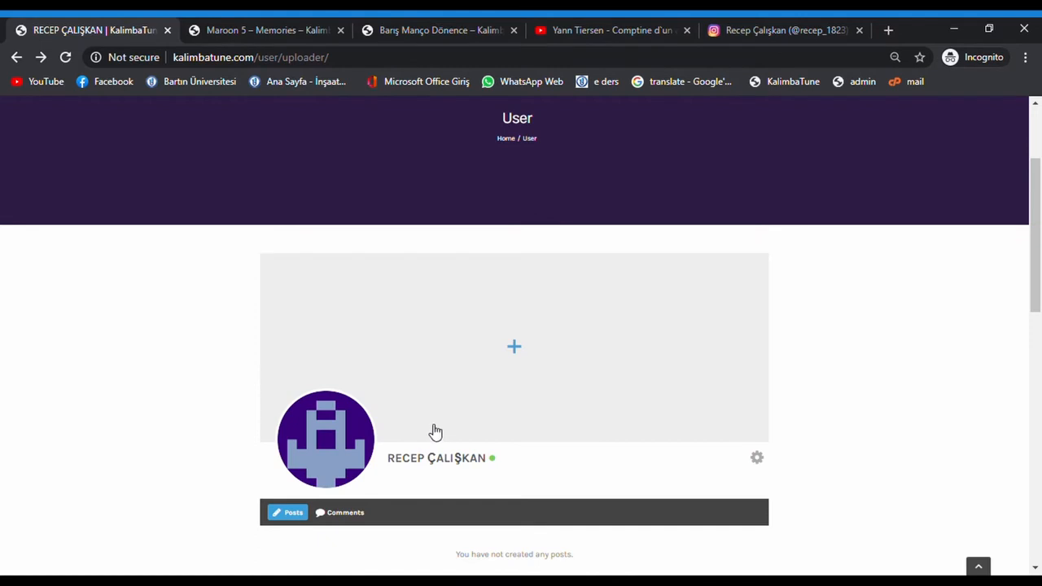
scroll("down", 3)
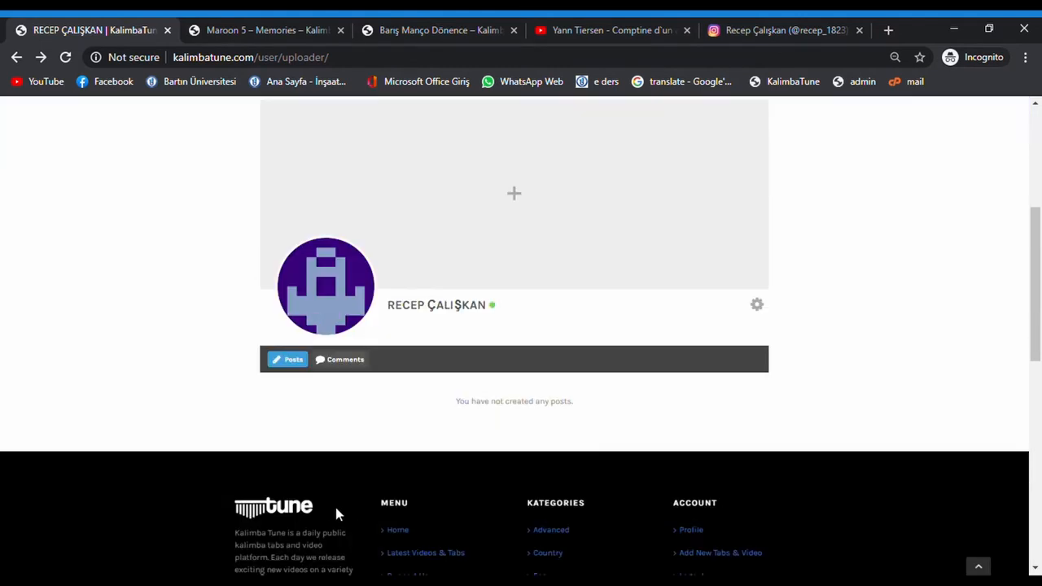
left_click(344, 359)
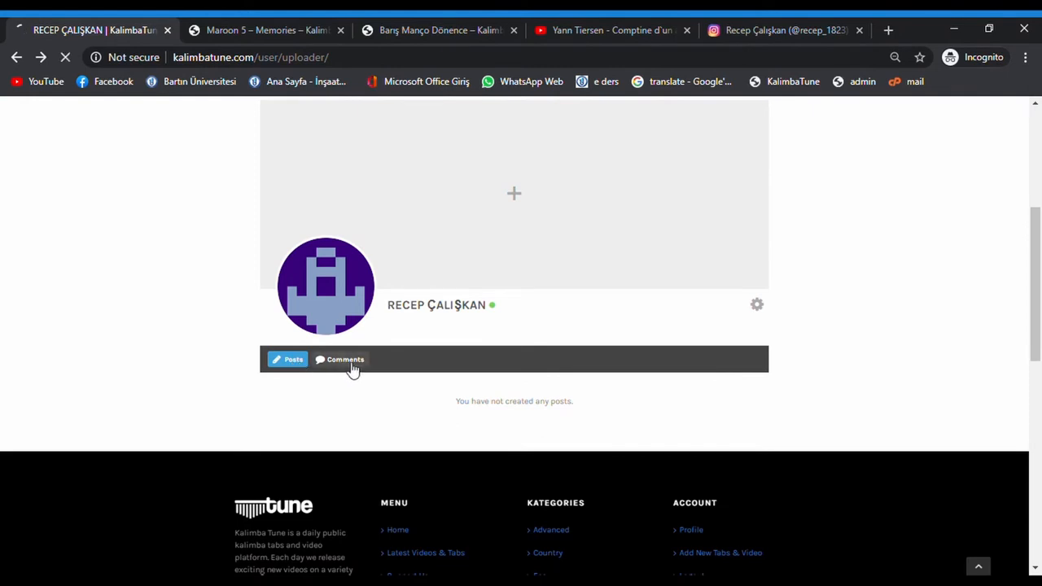
scroll("up", 3)
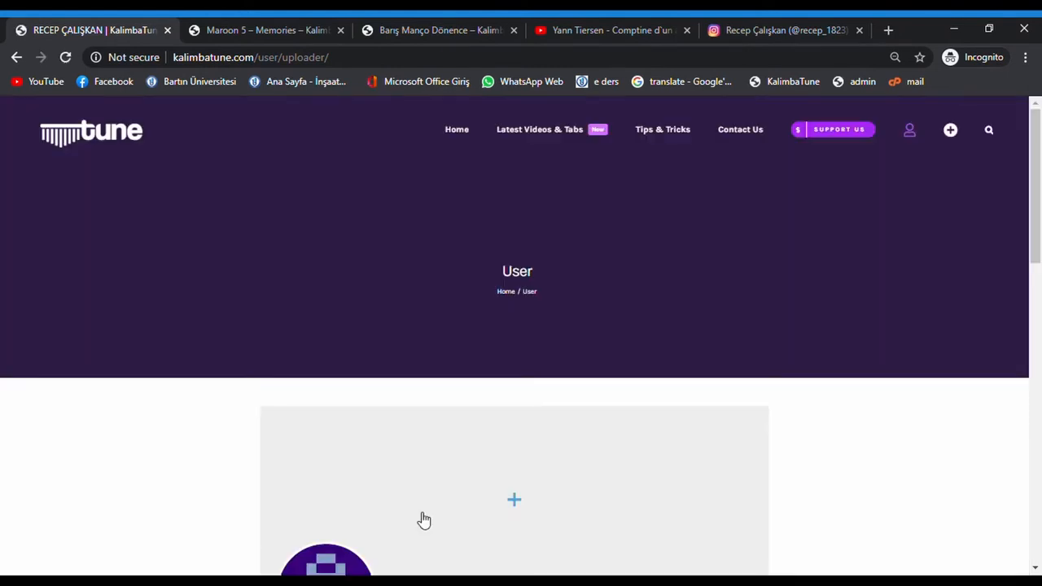
mouse_move(448, 501)
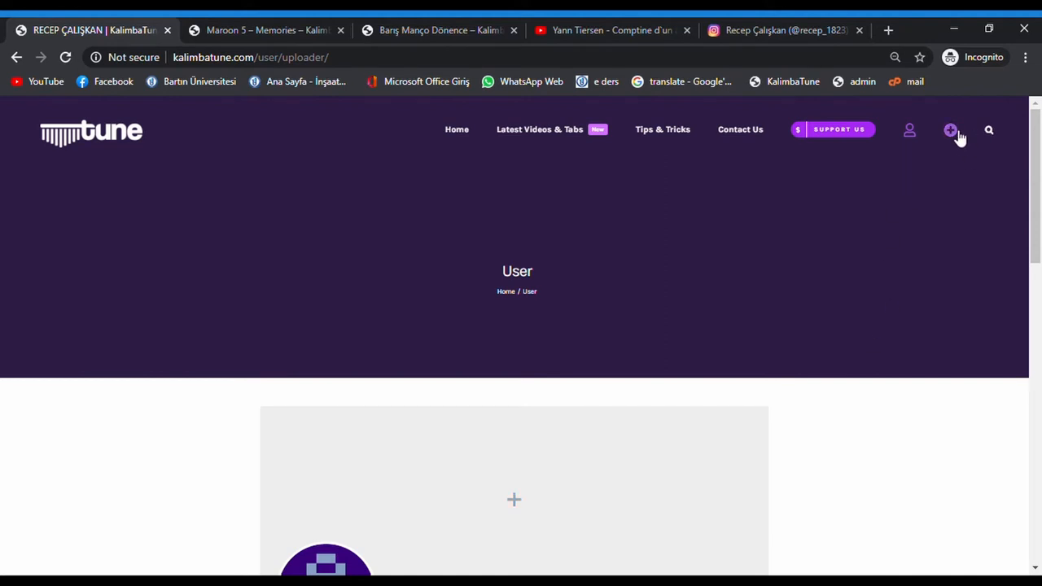
left_click(950, 130)
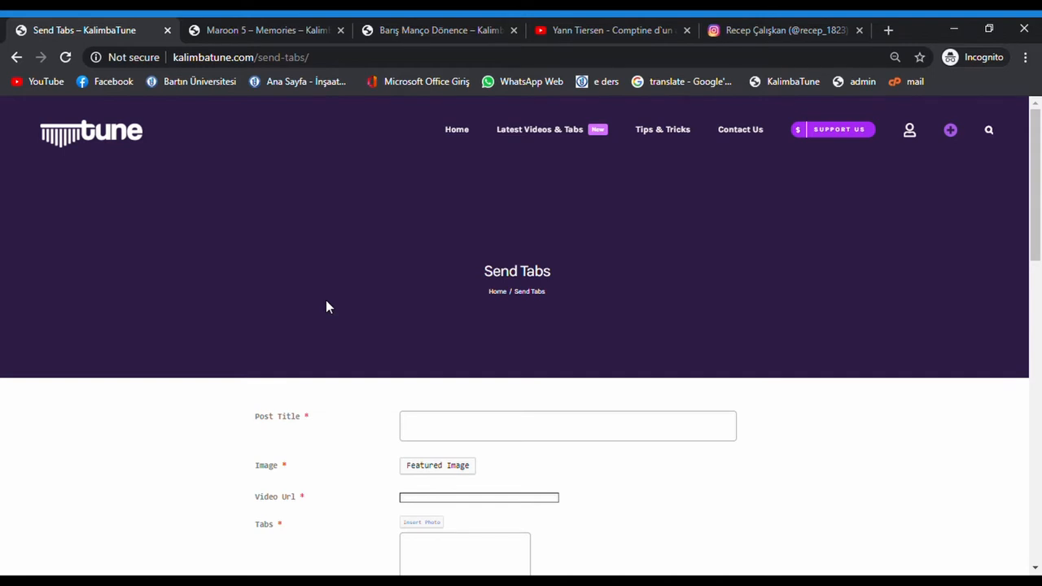
mouse_move(379, 437)
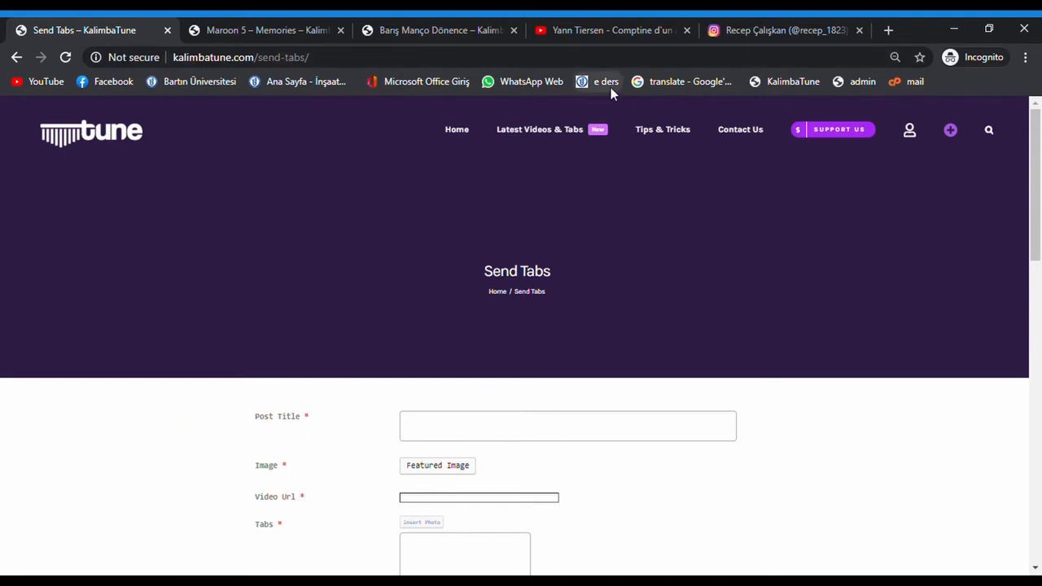
Take the title from the YouTube video and enter "Yann Tiersen - Comptine d'un autre été" as Post Title
left_click(610, 30)
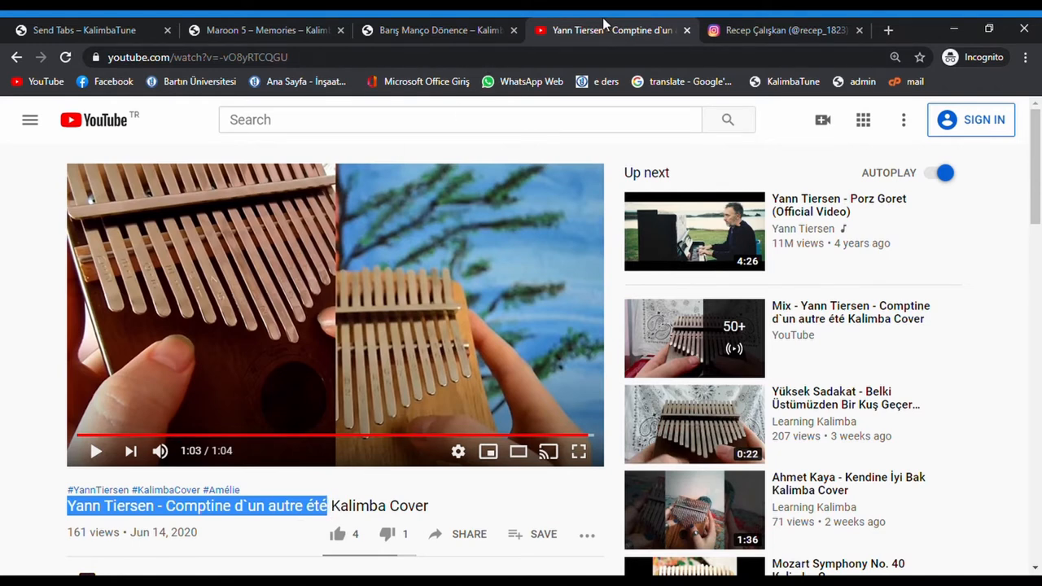
left_click(81, 30)
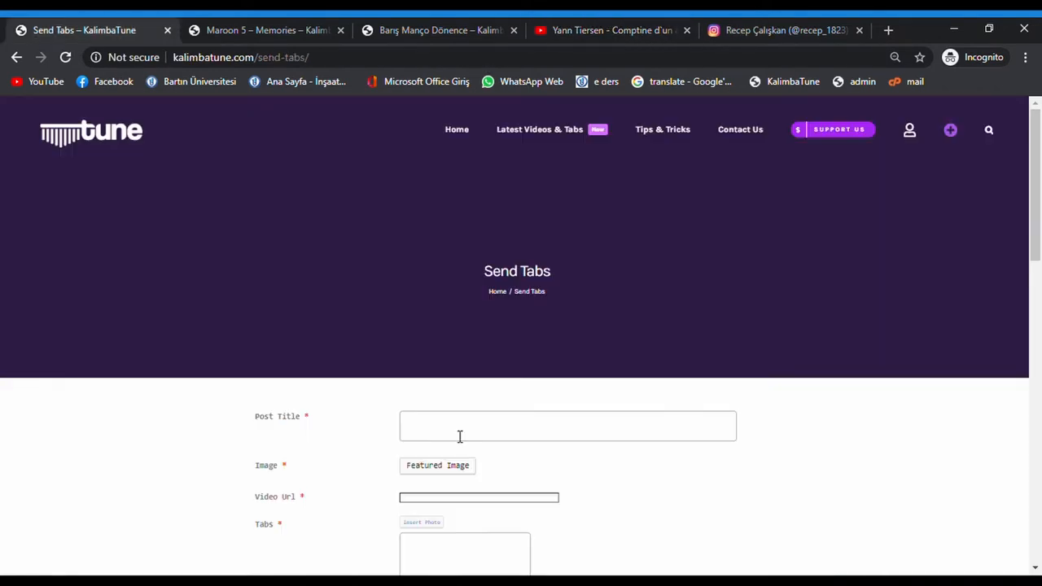
type("Yann Tiersen - Comptine d'un autre été")
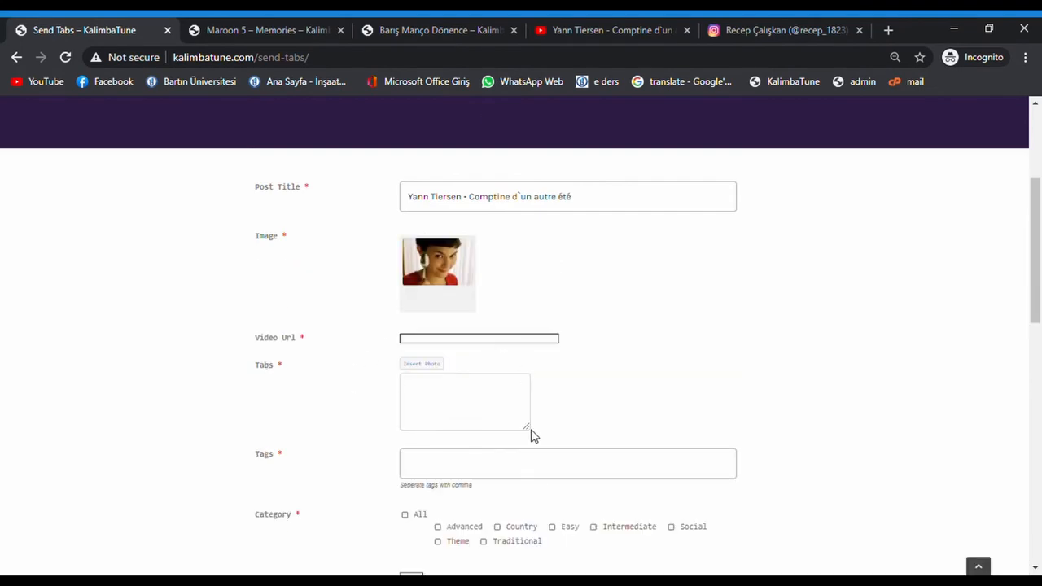
Fill the Tabs field with the kalimba notes "3757 3757" and return to the Yann Tiersen video
scroll("down", 3)
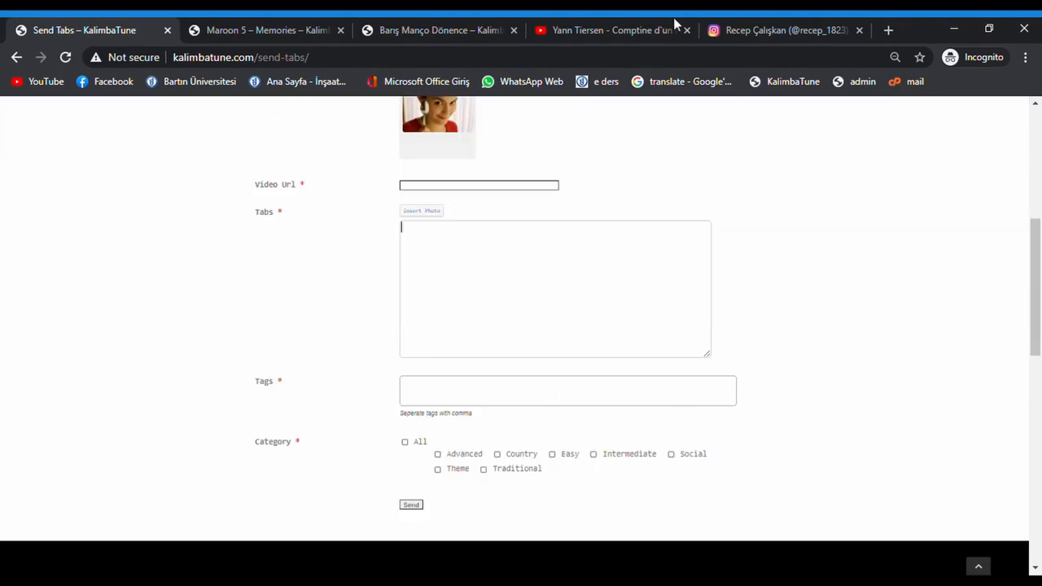
left_click(611, 30)
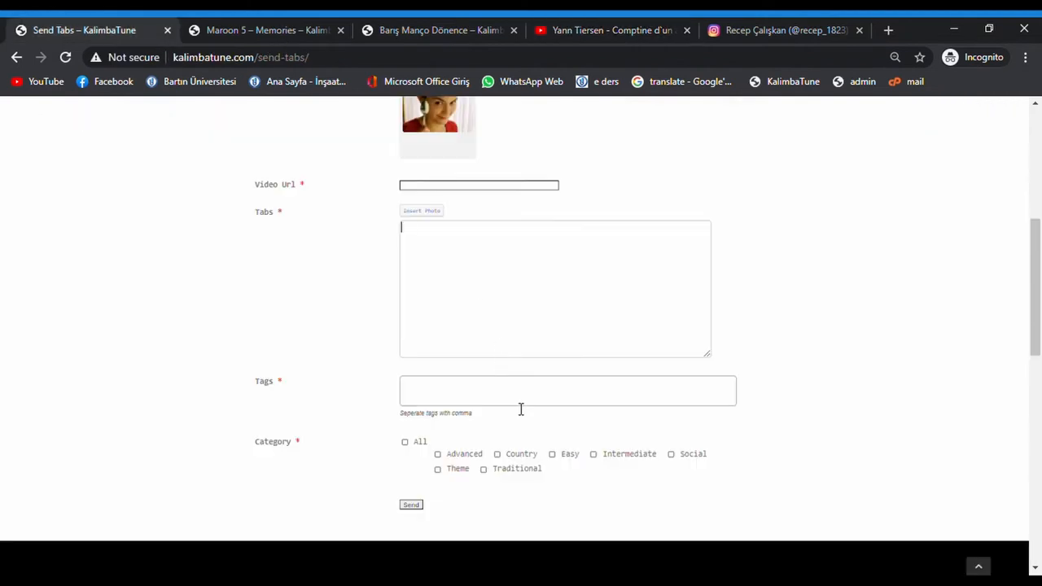
type("3757 3757")
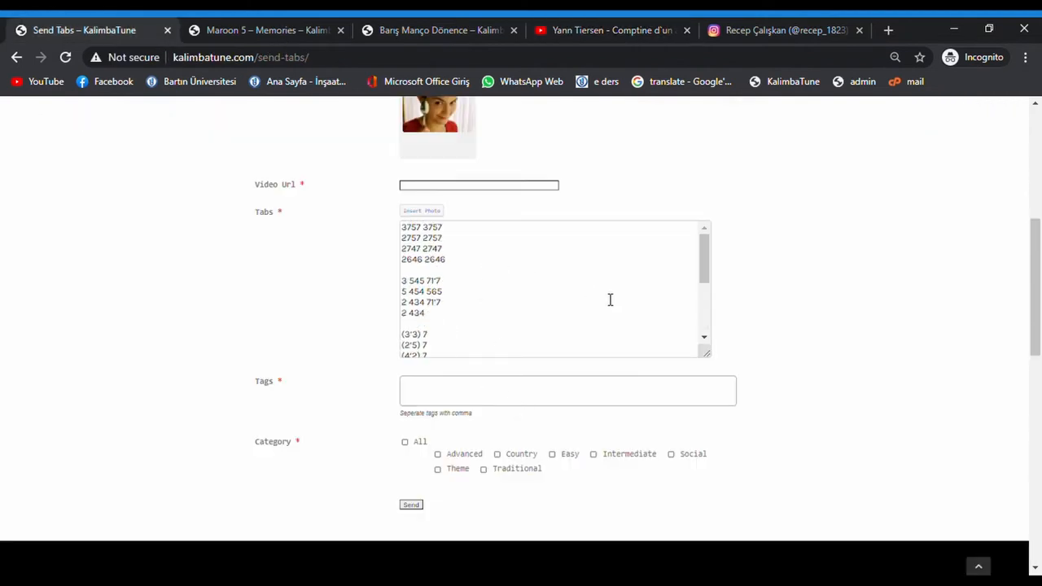
mouse_move(605, 81)
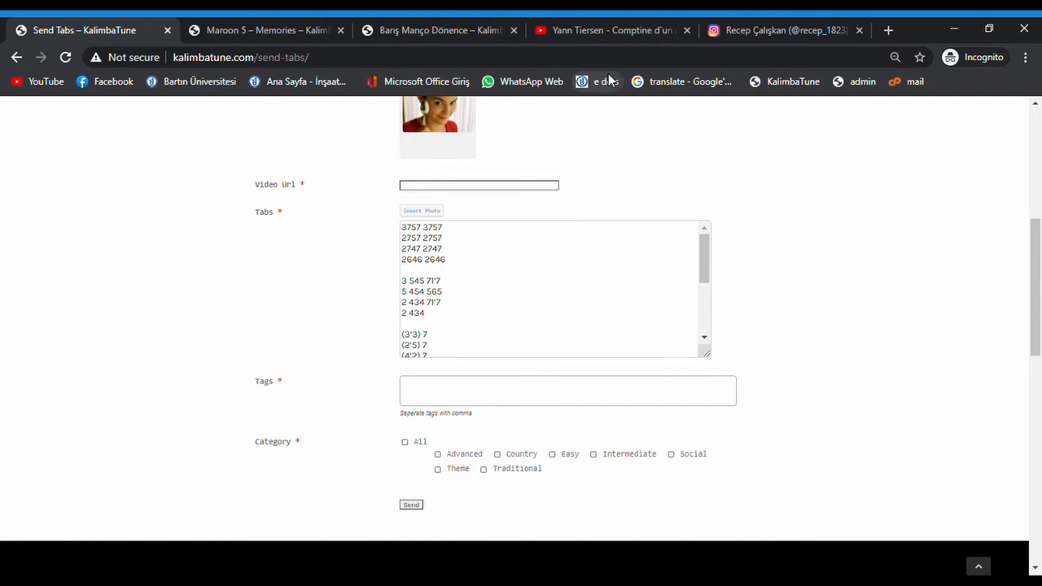
left_click(611, 31)
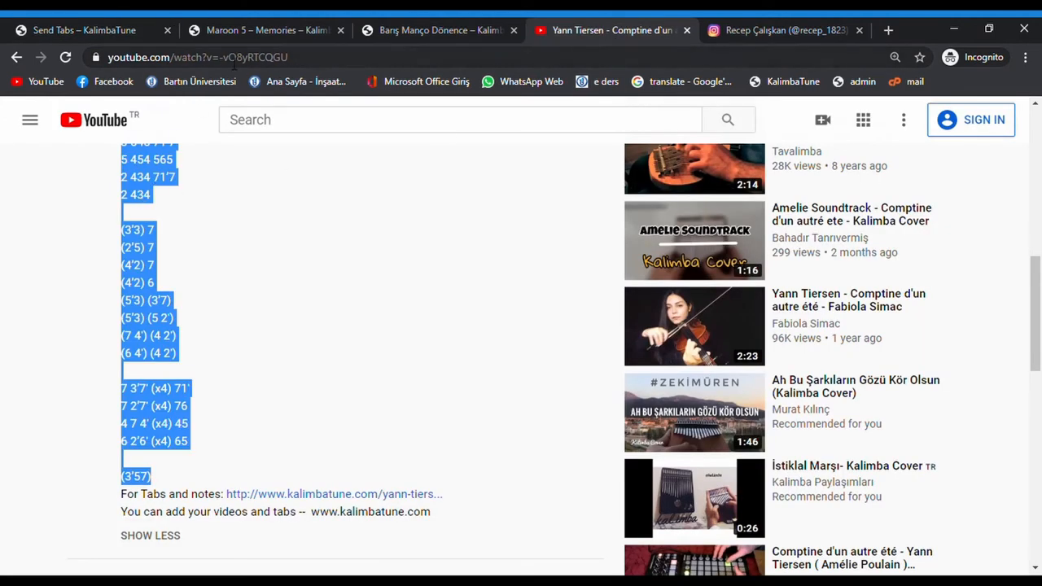
Copy the YouTube address and paste it into the Video Url field on the Send Tabs form
left_click(195, 57)
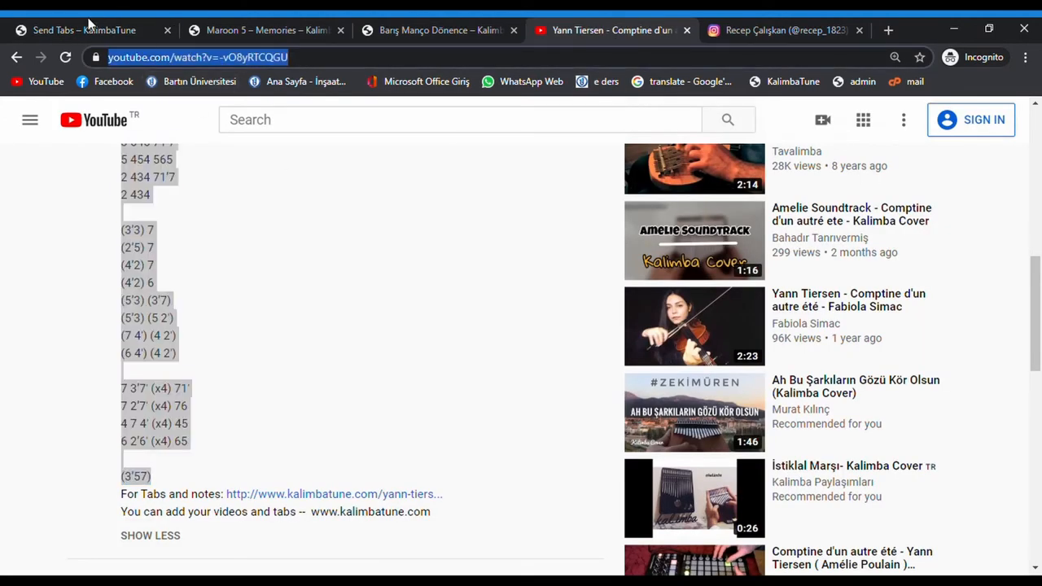
left_click(81, 30)
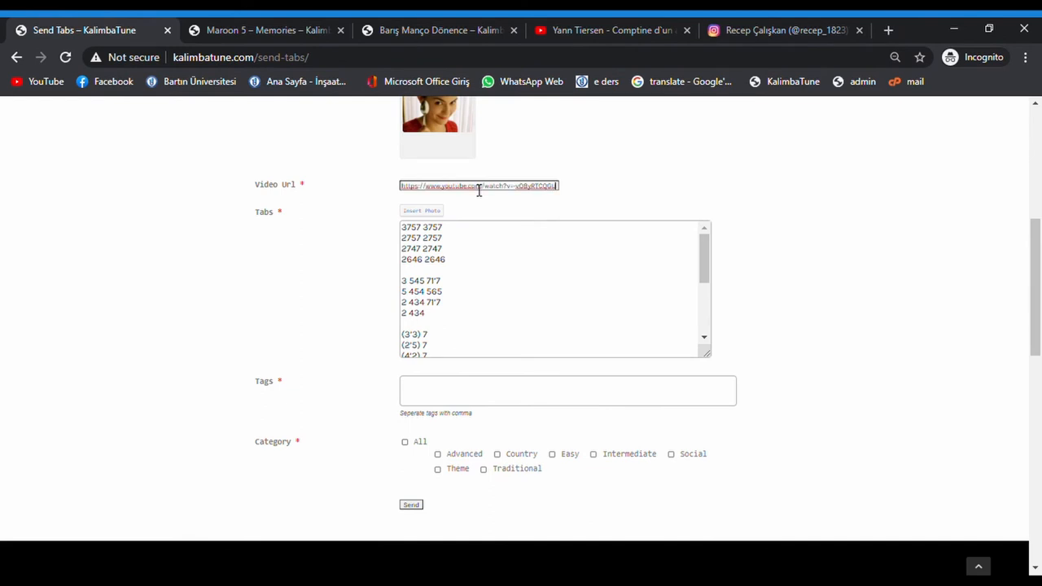
mouse_move(657, 207)
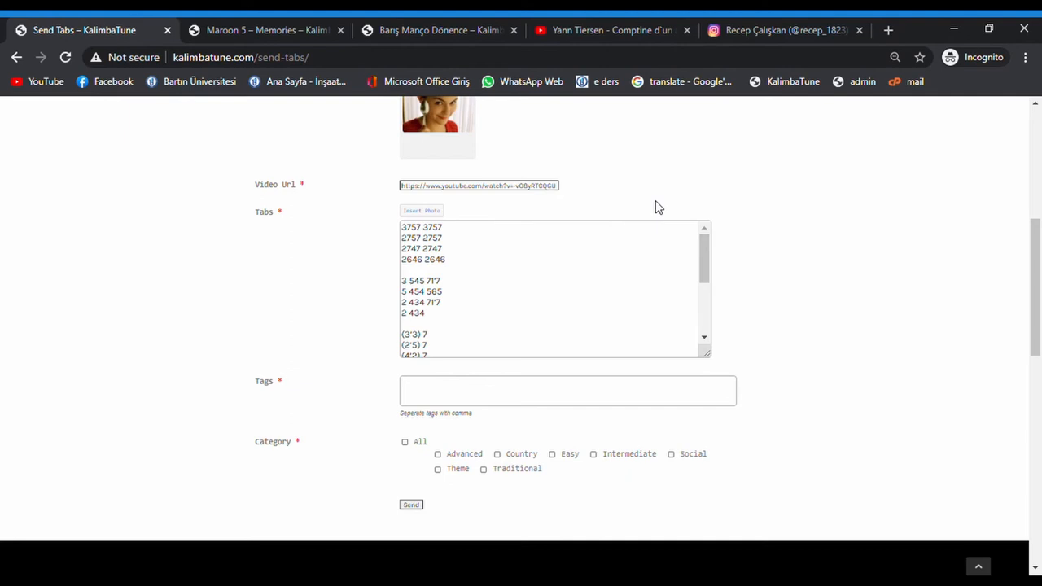
mouse_move(536, 367)
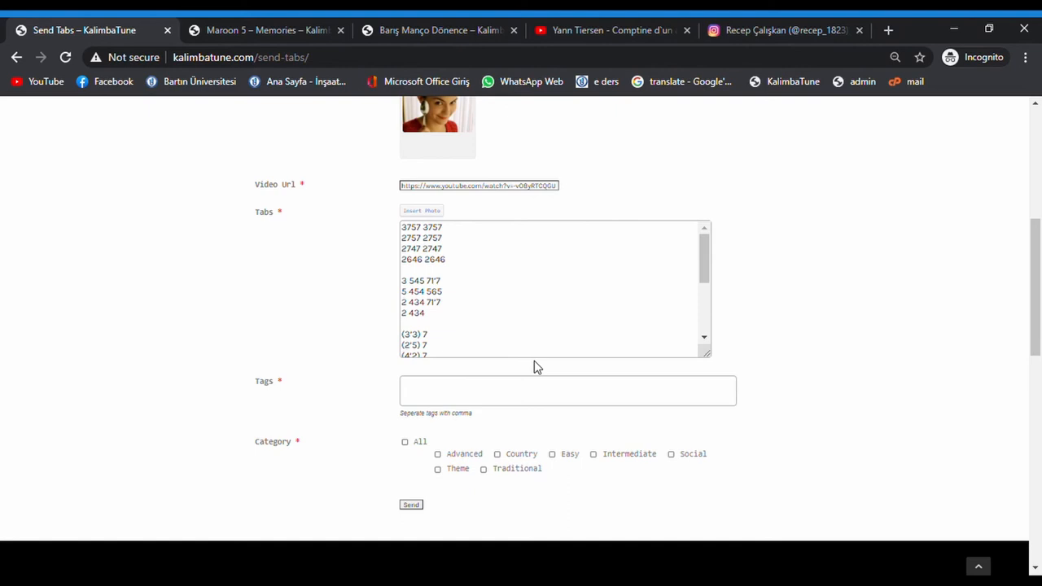
left_click(567, 391)
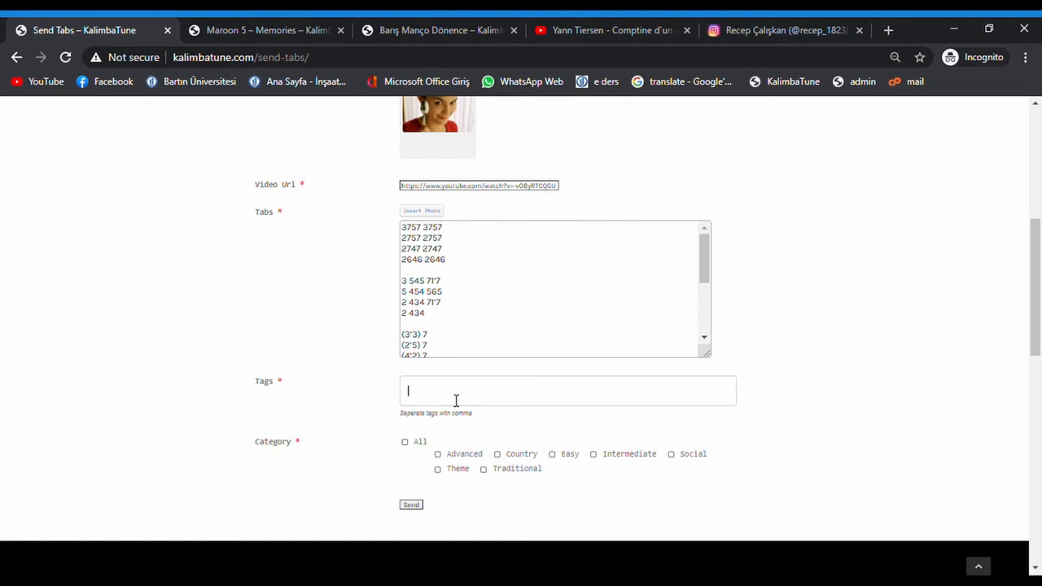
Enter the tags "yann tiersen, kalimba", tick the Theme category and submit the post
type("yann")
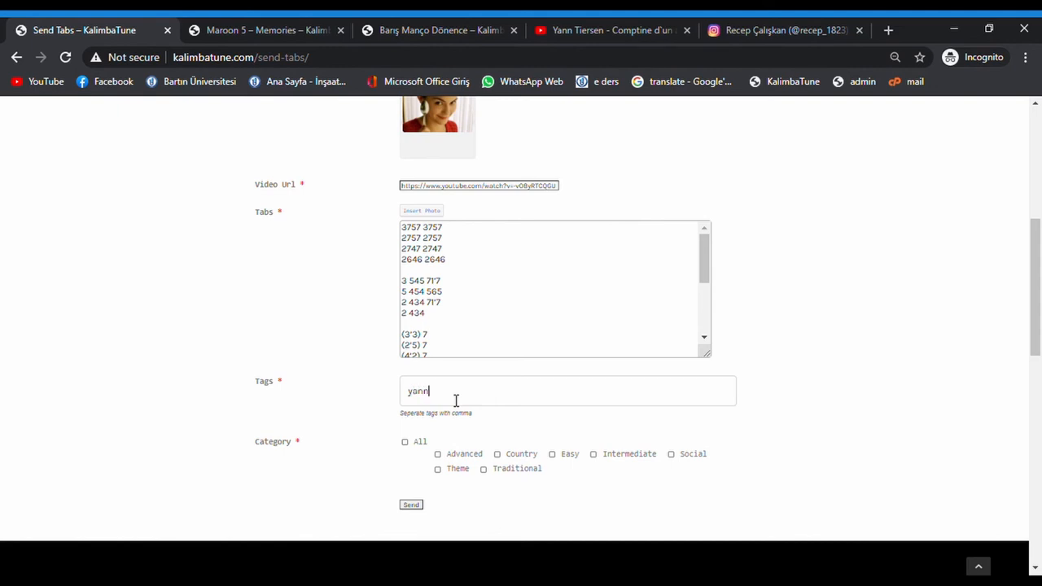
type("tiersen")
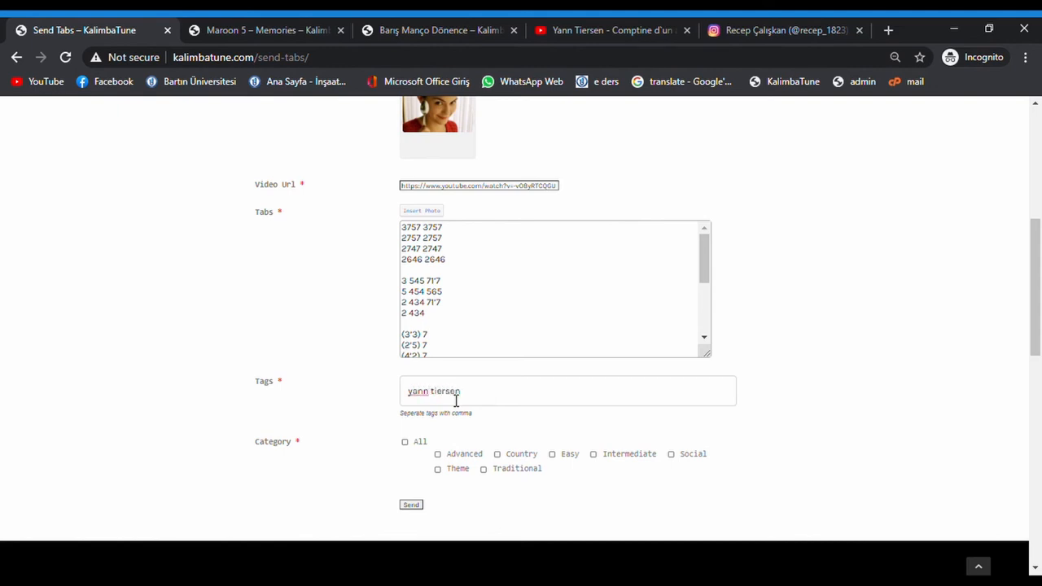
type(".")
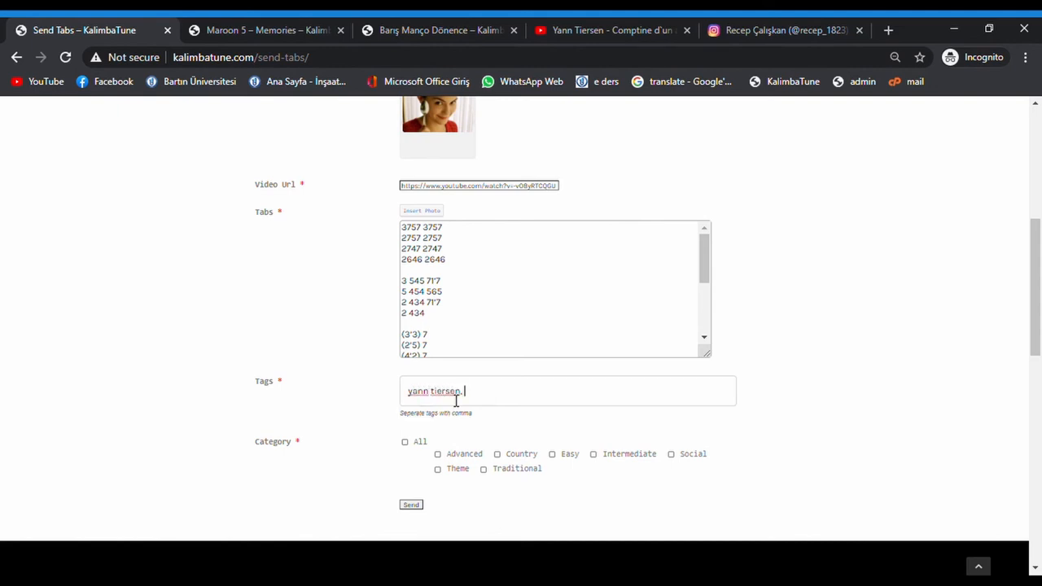
type("kalimba,")
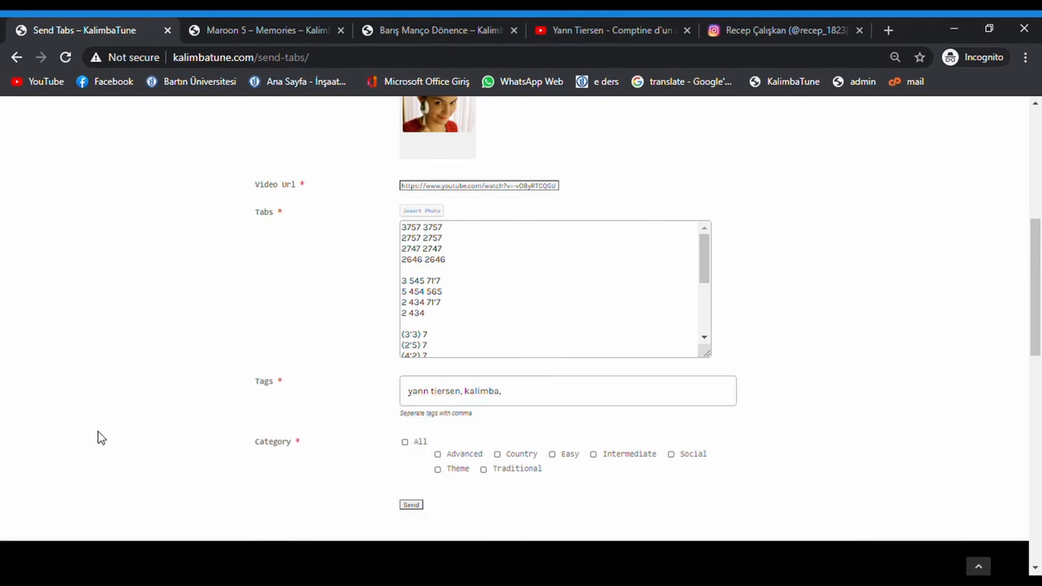
mouse_move(135, 455)
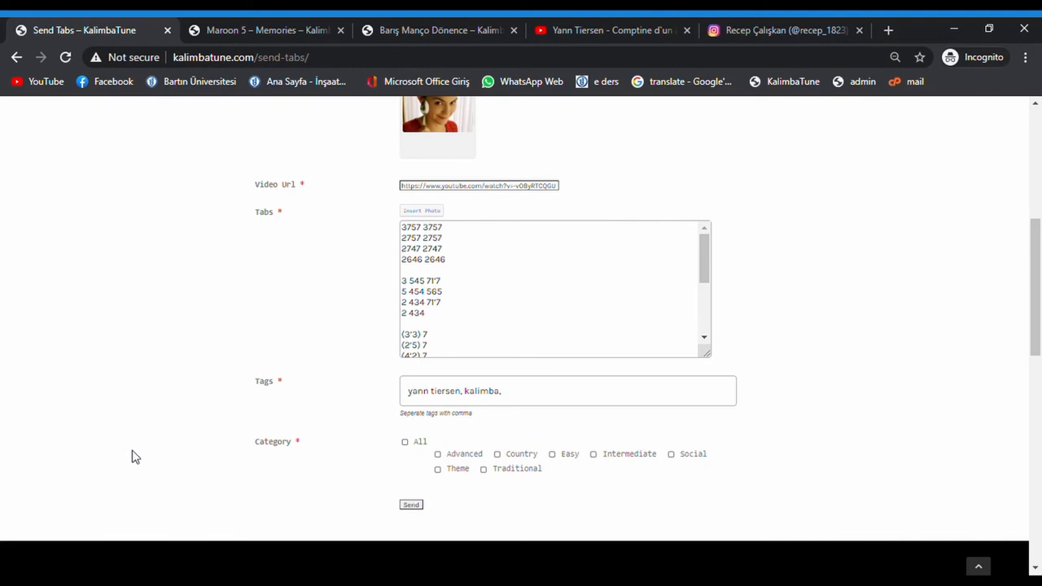
mouse_move(461, 468)
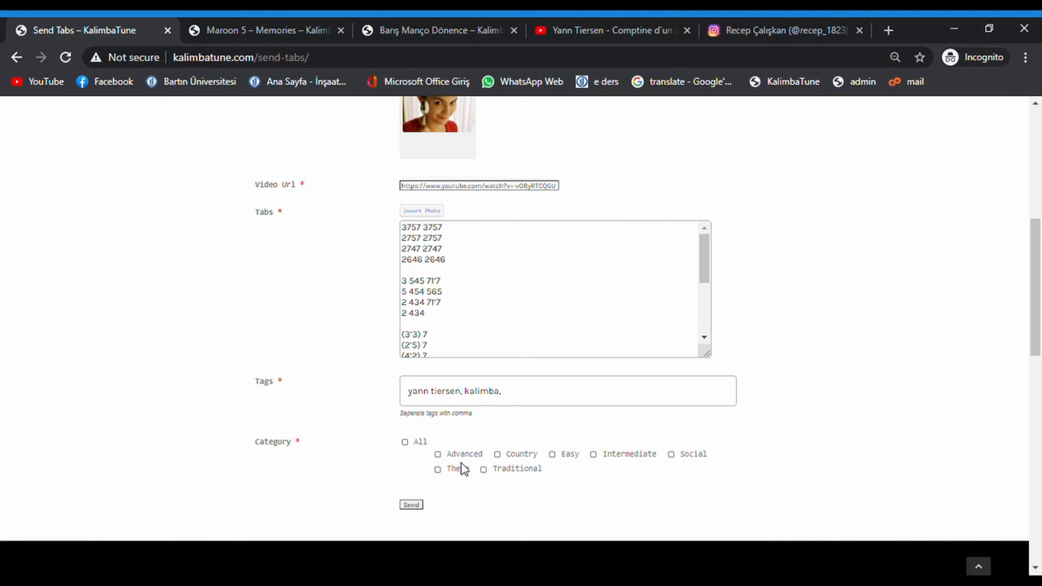
left_click(437, 468)
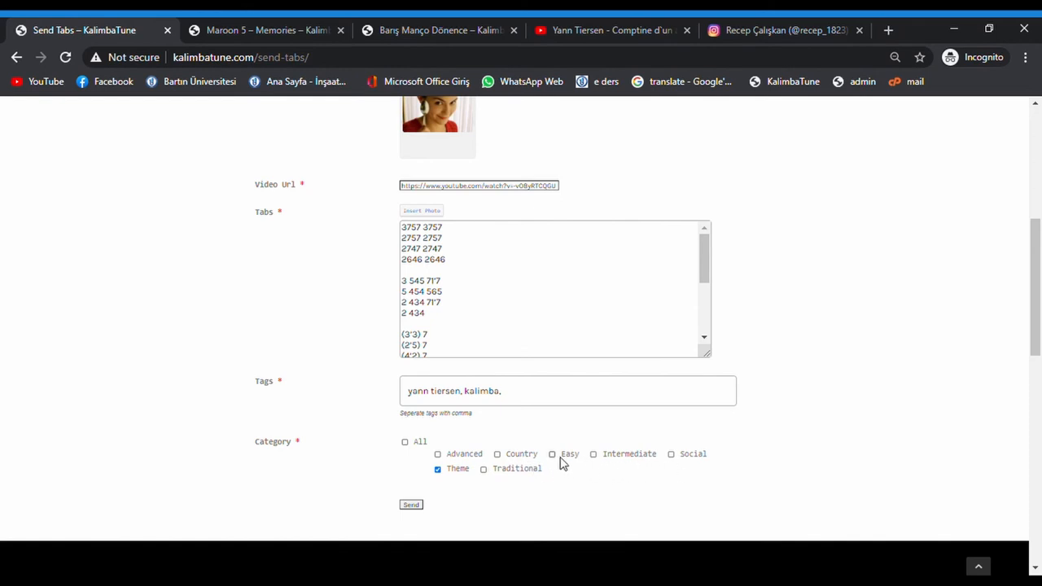
left_click(551, 453)
type("yann")
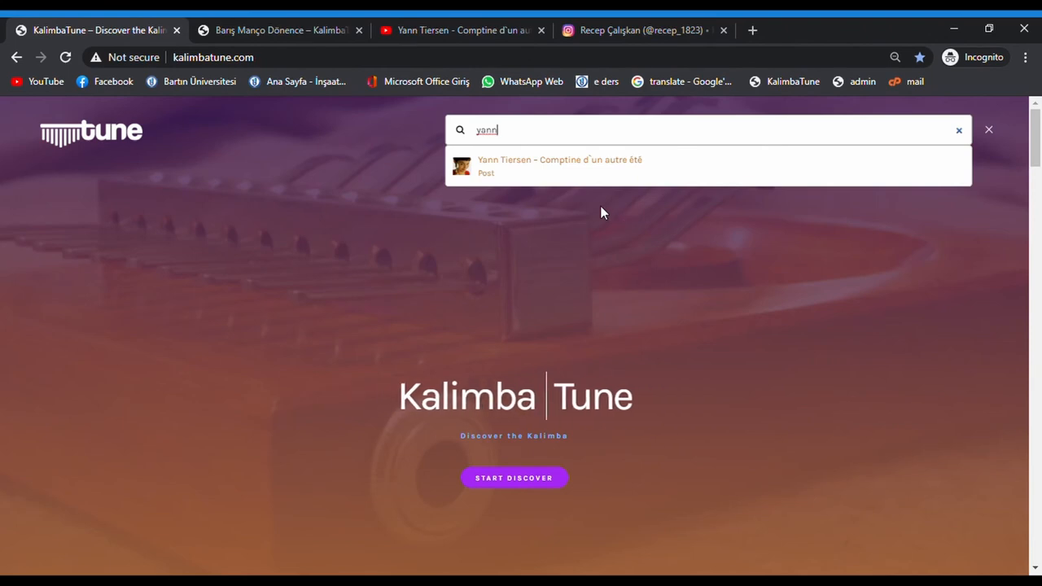
Open the Yann Tiersen post from the "yann" search results and view its video and tabs
left_click(559, 165)
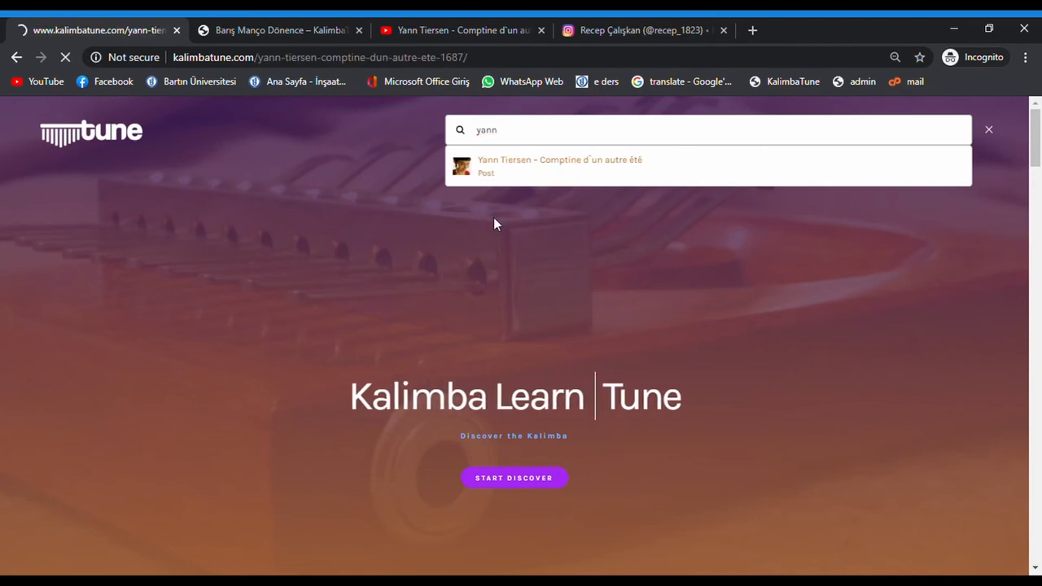
left_click(559, 165)
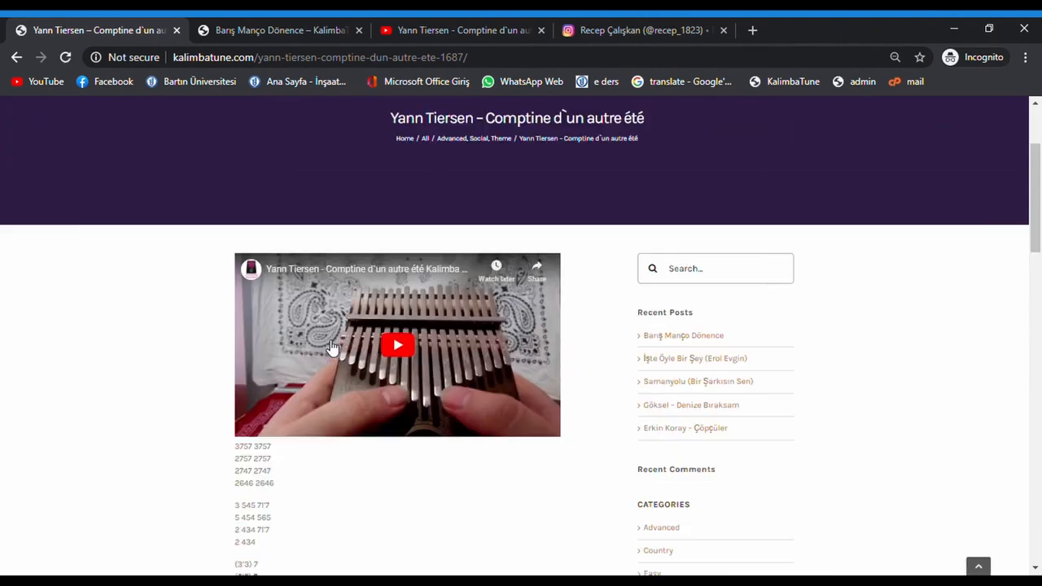
scroll("down", 3)
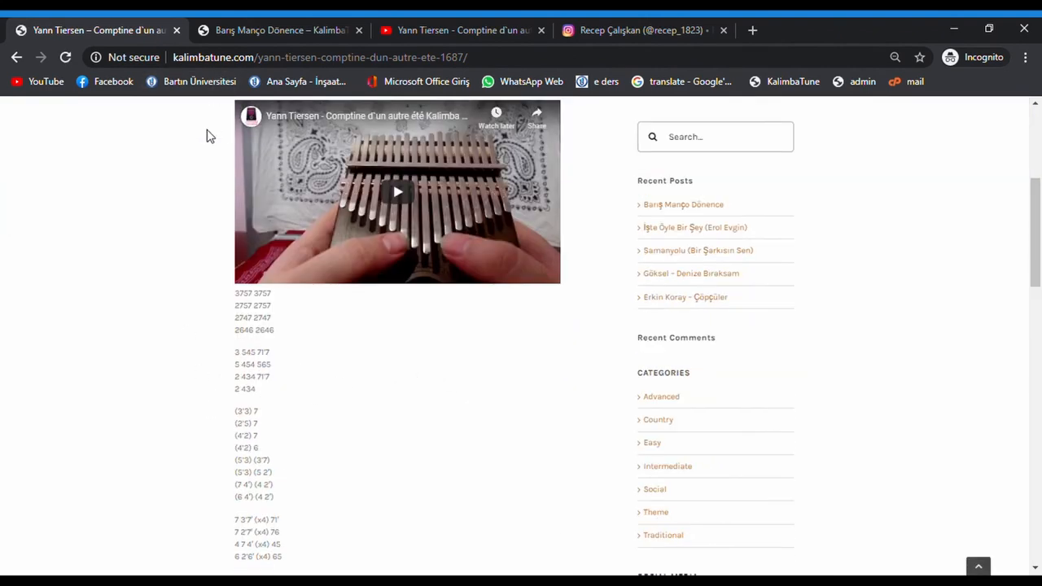
Play the Barış Manço Dönence post's Instagram video, then return to the kalimbatune.com home page
left_click(280, 30)
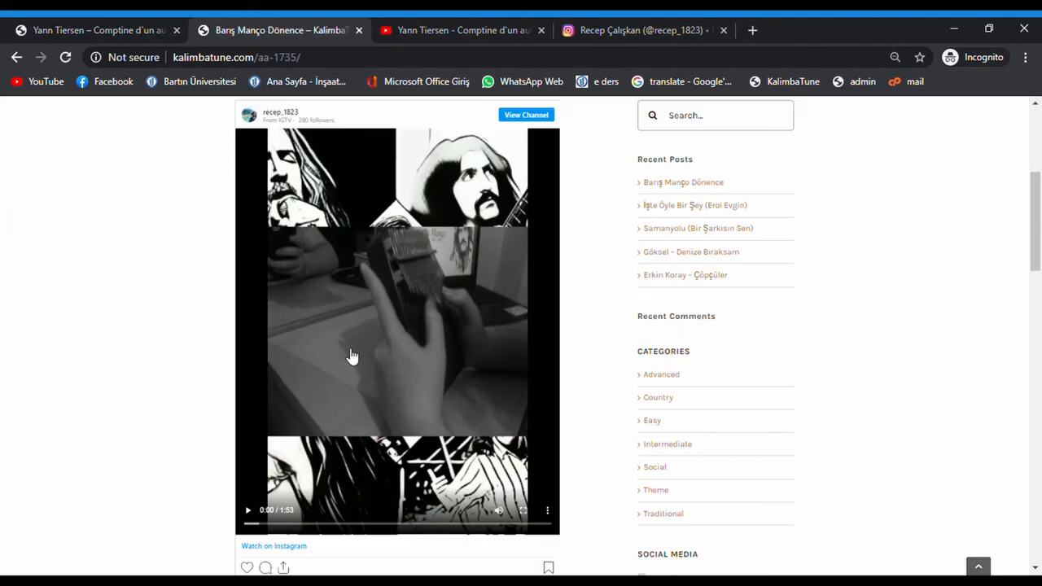
mouse_move(321, 383)
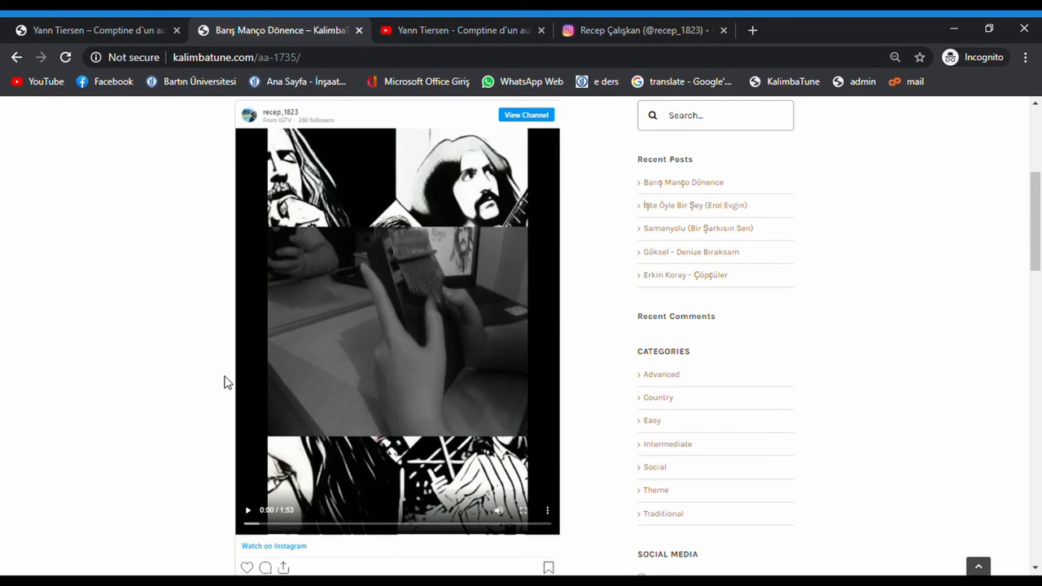
mouse_move(307, 341)
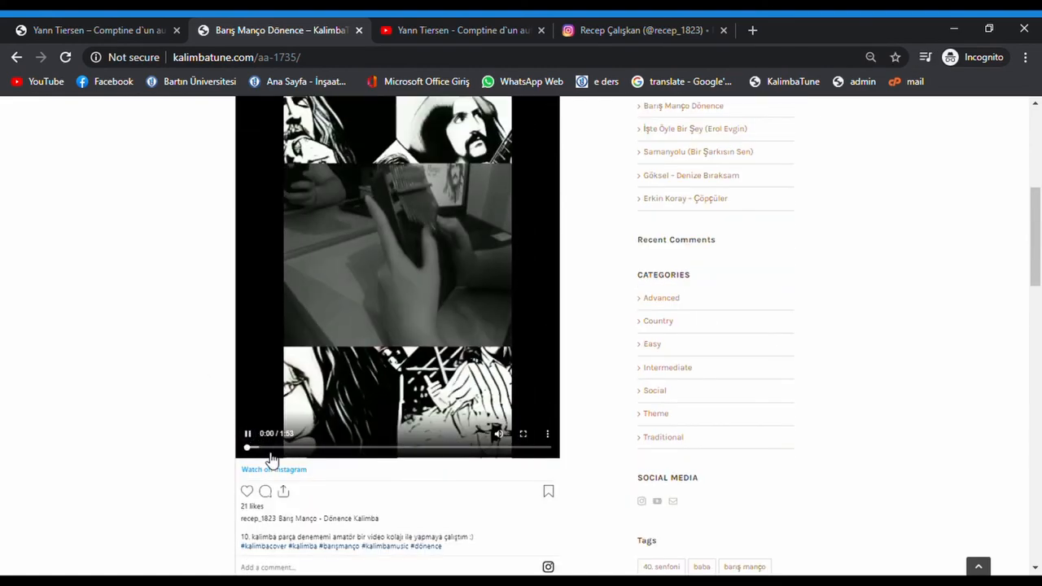
scroll("down", 3)
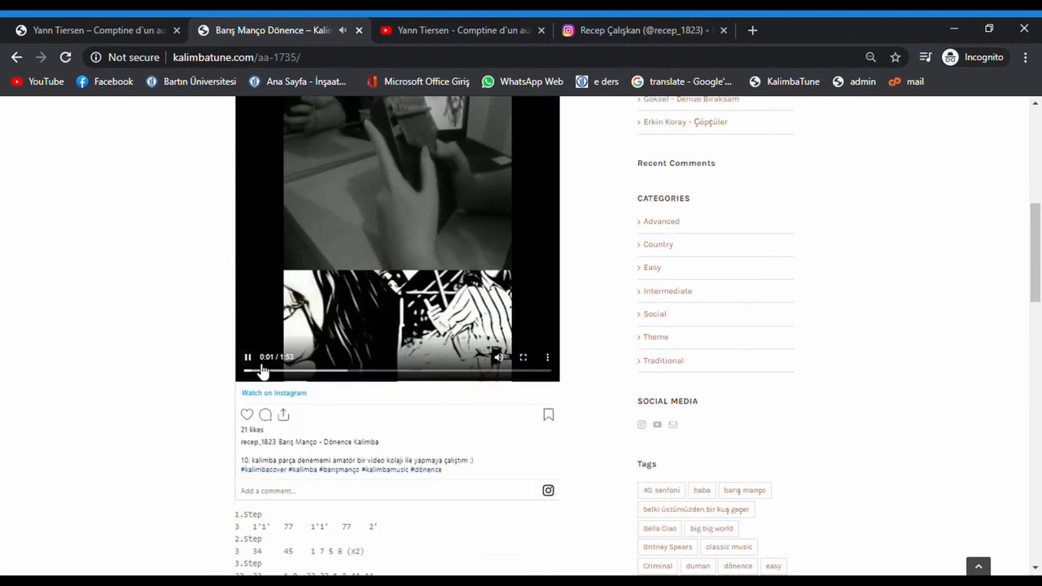
left_click(97, 30)
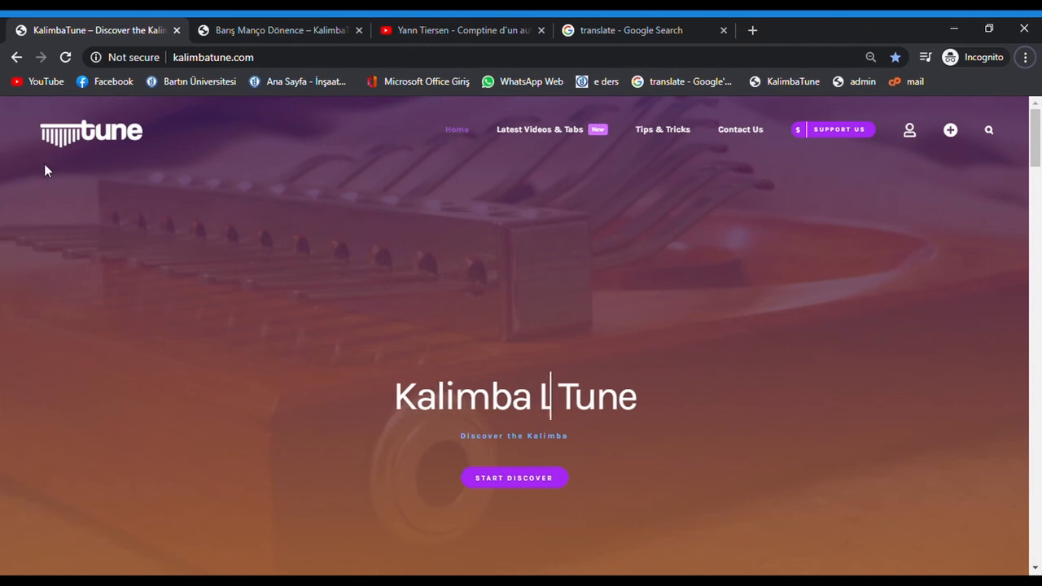
type("Launch")
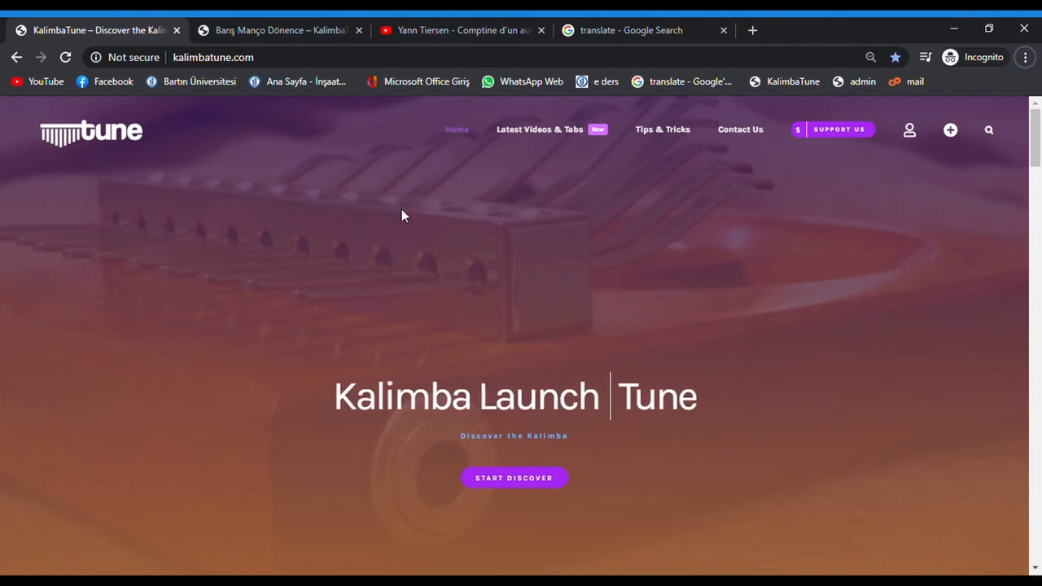